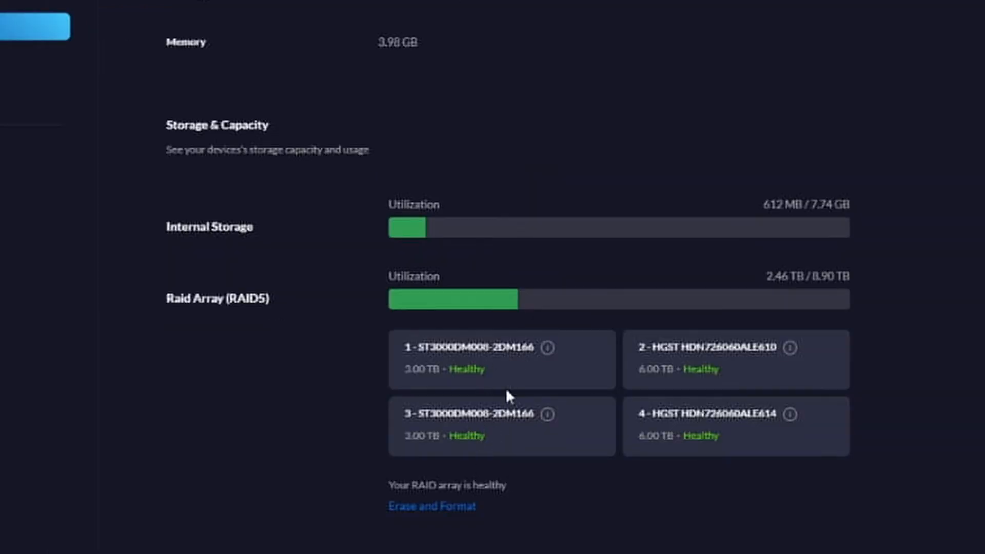
pyautogui.moveTo(906, 490)
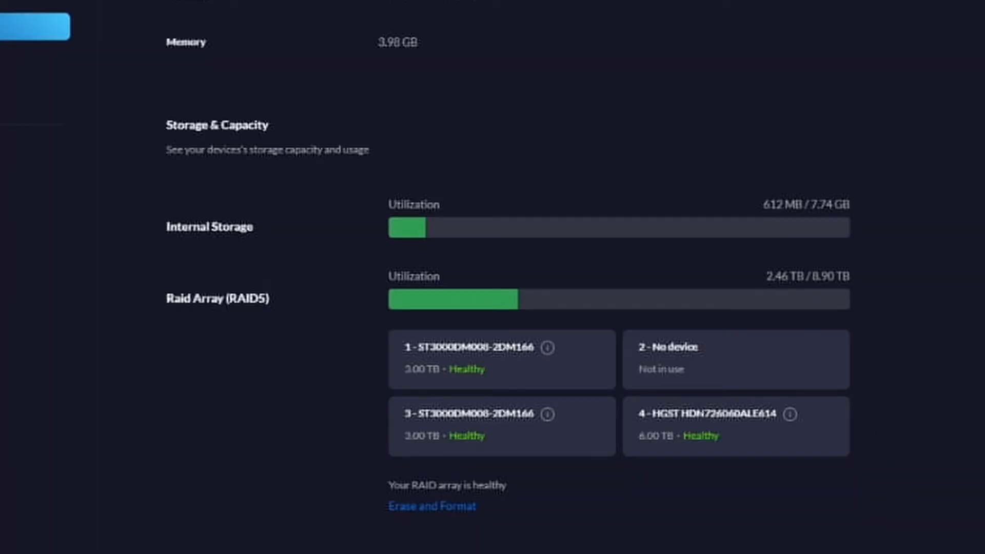
pyautogui.moveTo(753, 450)
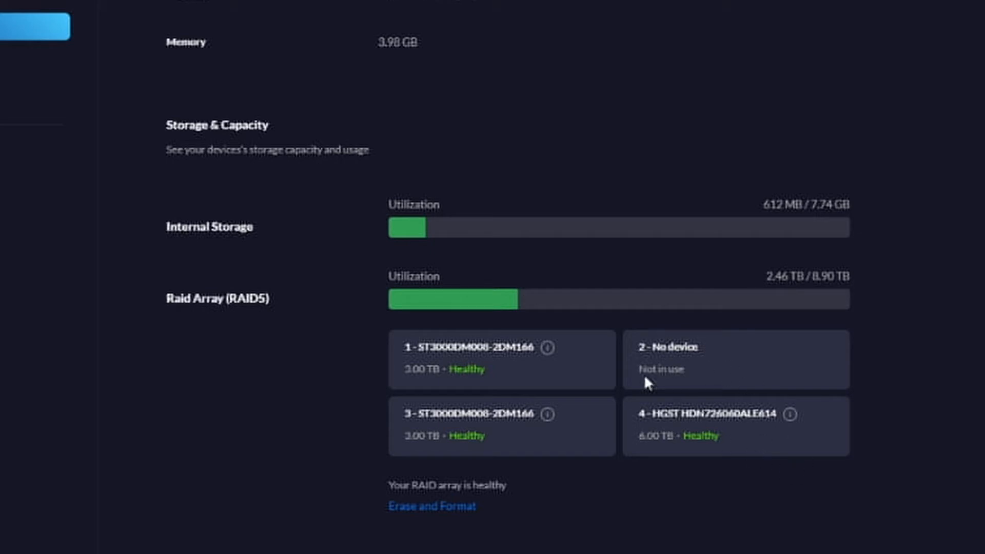
pyautogui.moveTo(407, 364)
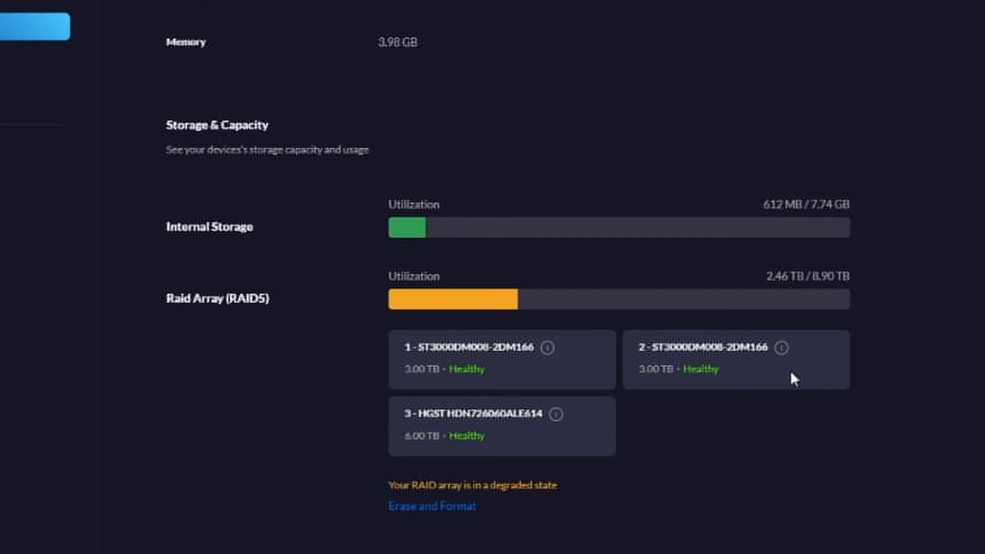
pyautogui.moveTo(407, 368)
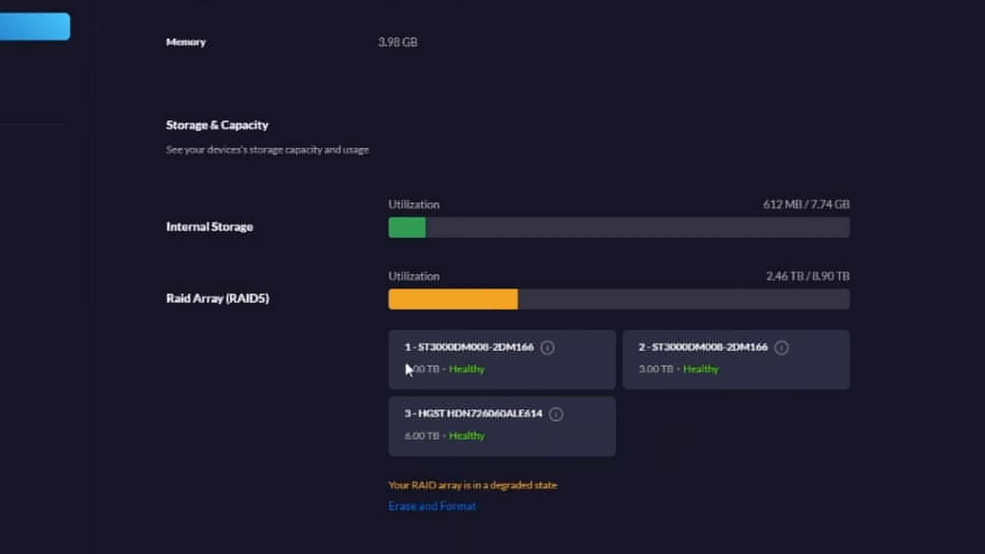
pyautogui.moveTo(471, 429)
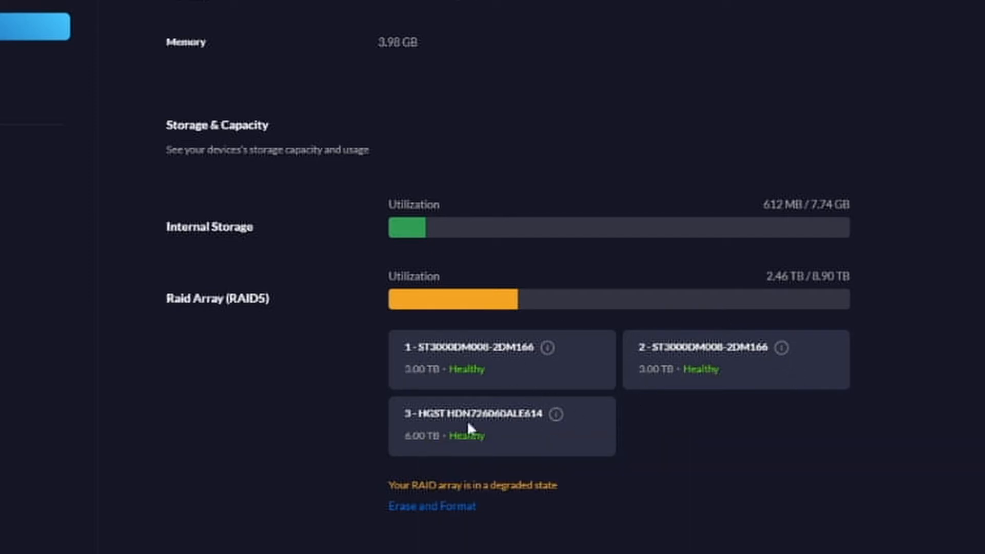
pyautogui.moveTo(609, 370)
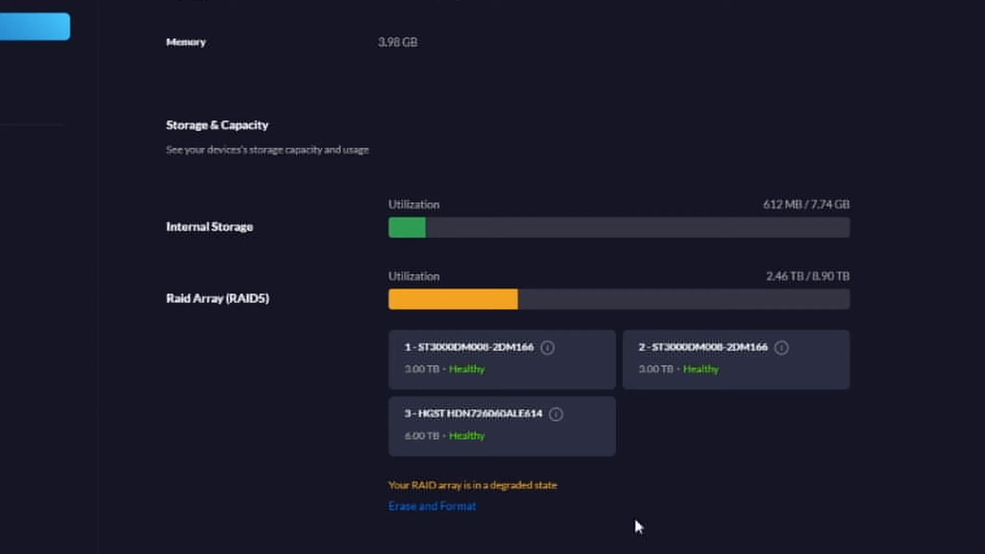
pyautogui.moveTo(413, 367)
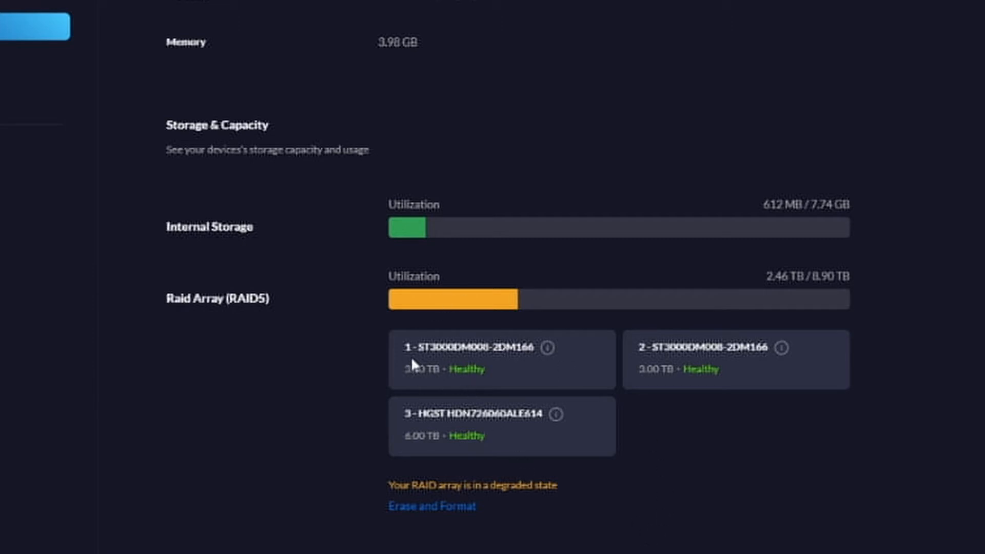
pyautogui.moveTo(618, 368)
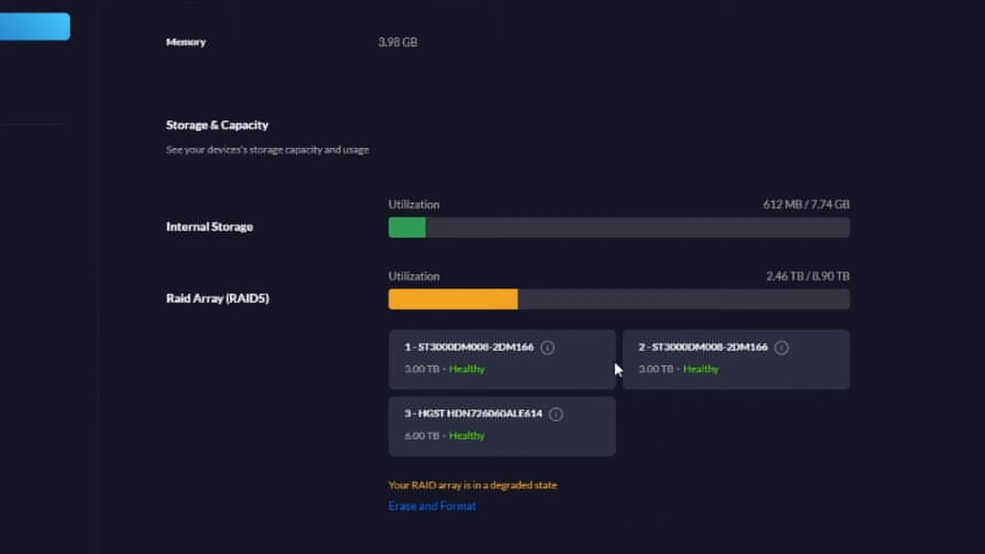
pyautogui.moveTo(539, 453)
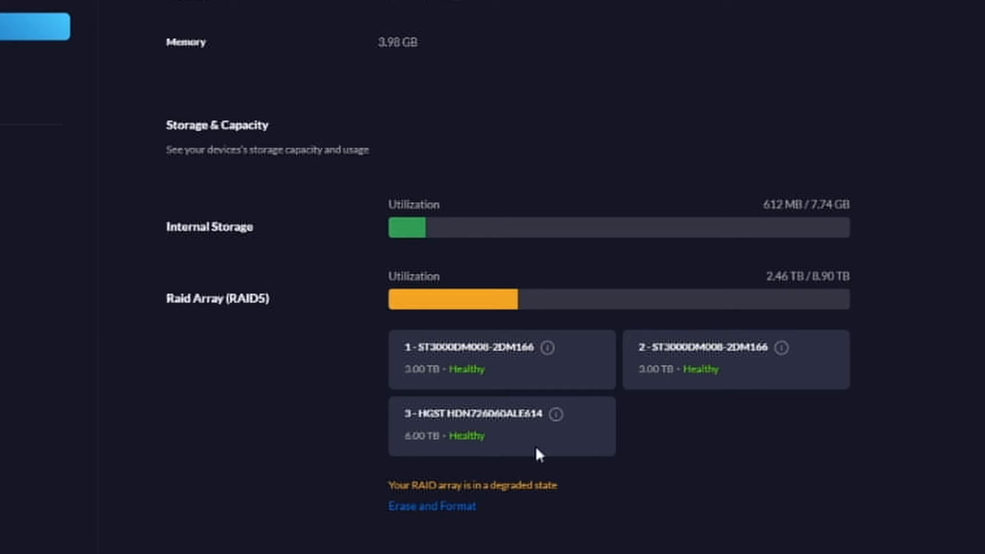
pyautogui.moveTo(717, 391)
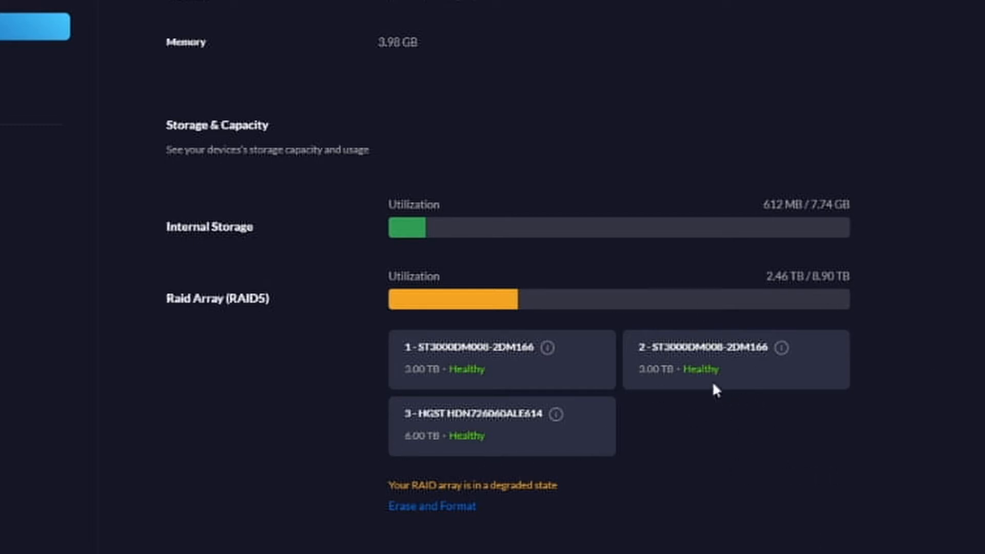
pyautogui.moveTo(526, 372)
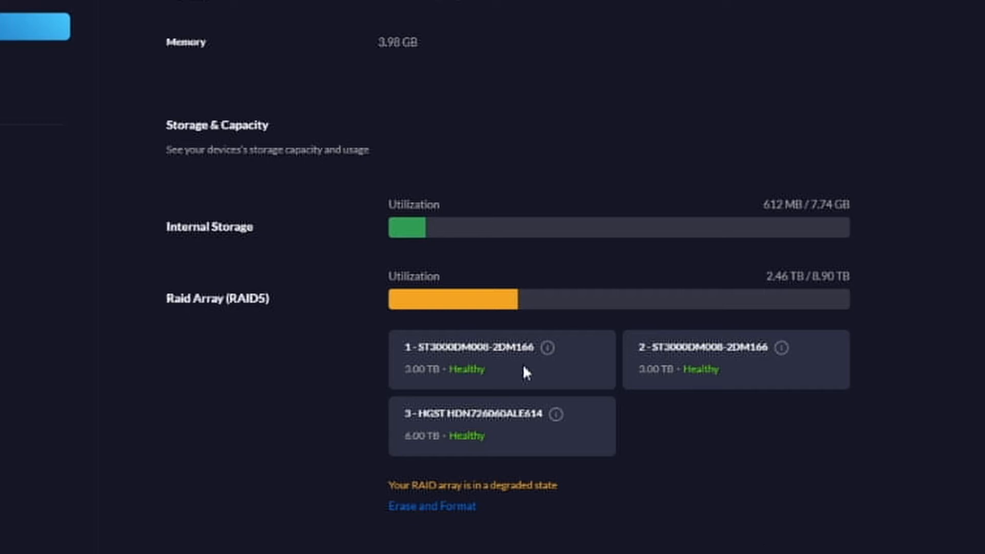
pyautogui.moveTo(742, 450)
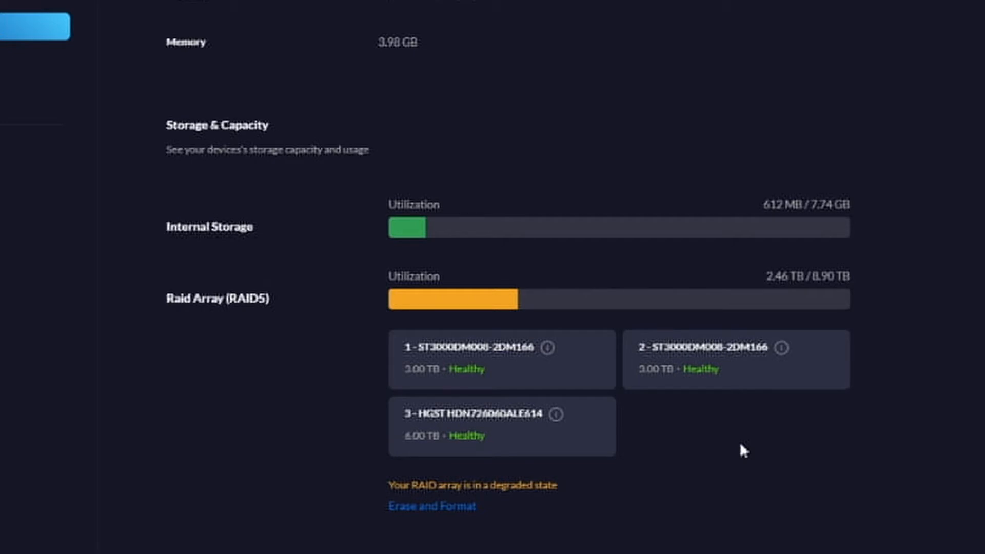
pyautogui.moveTo(737, 204)
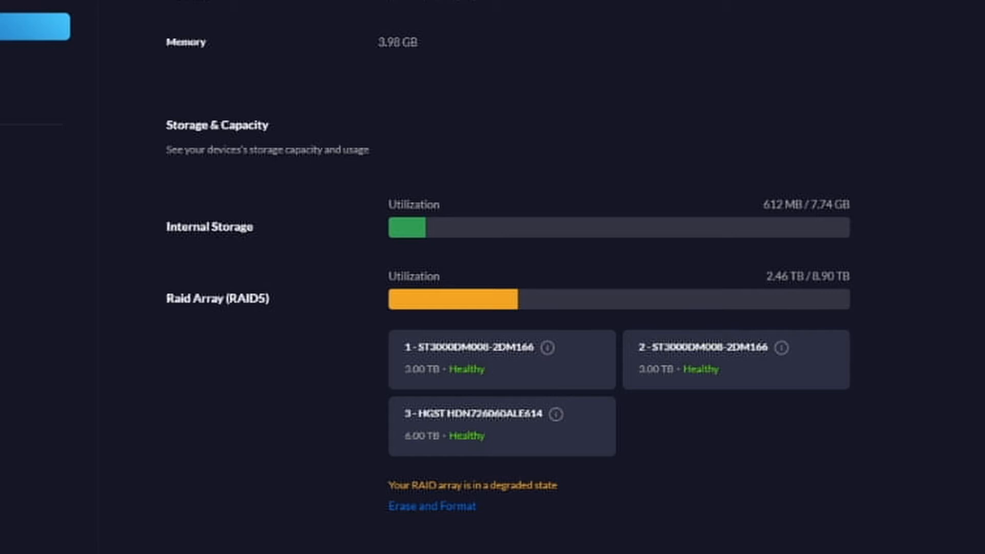
pyautogui.moveTo(658, 268)
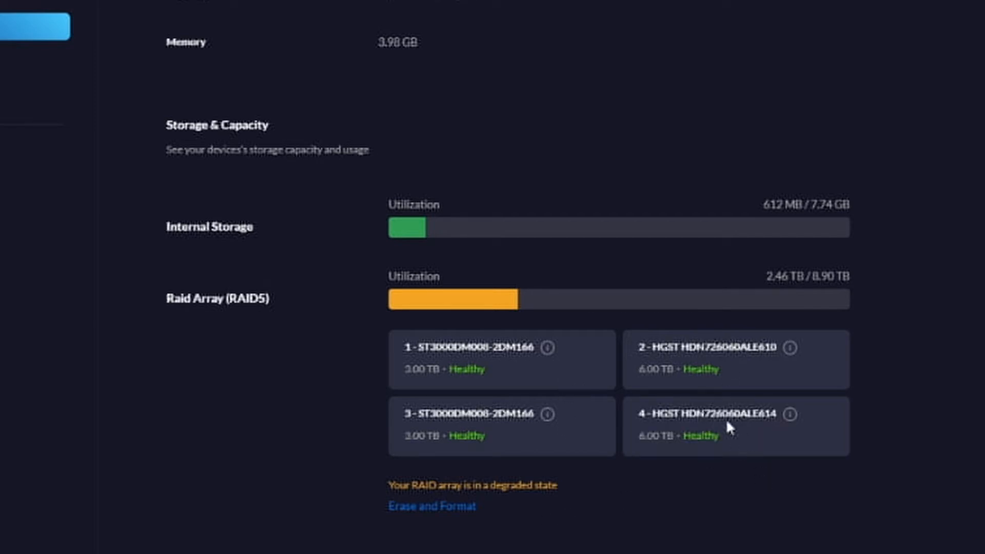
pyautogui.moveTo(639, 408)
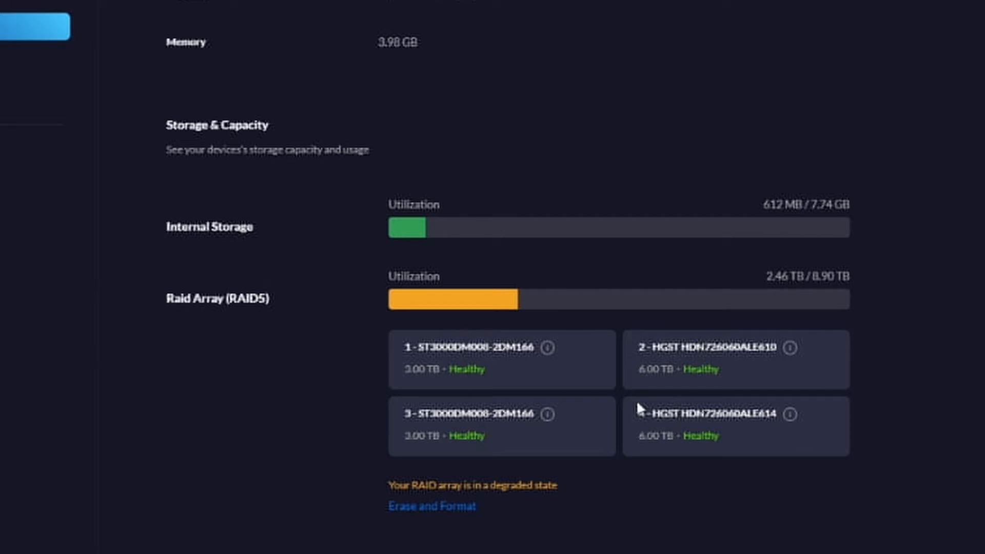
pyautogui.moveTo(798, 488)
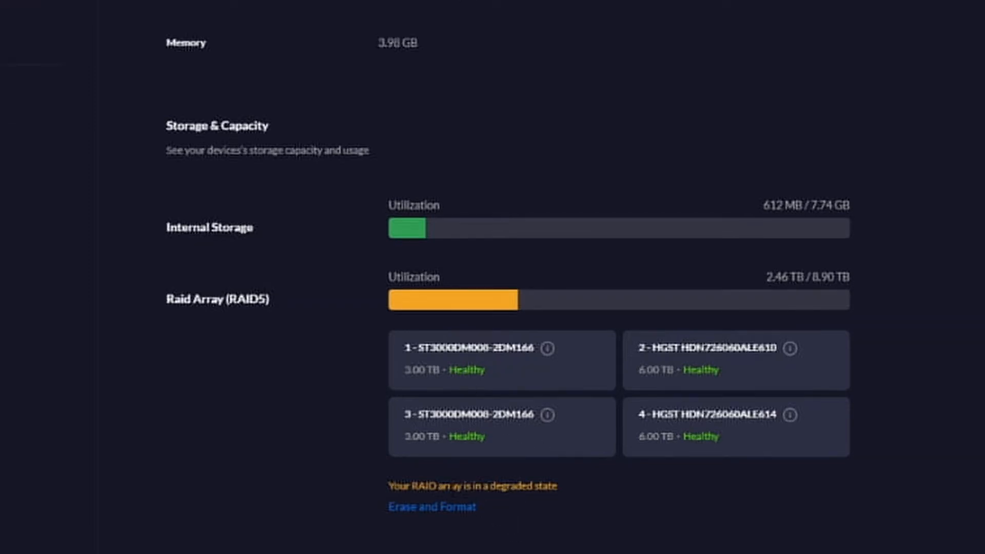
pyautogui.moveTo(399, 525)
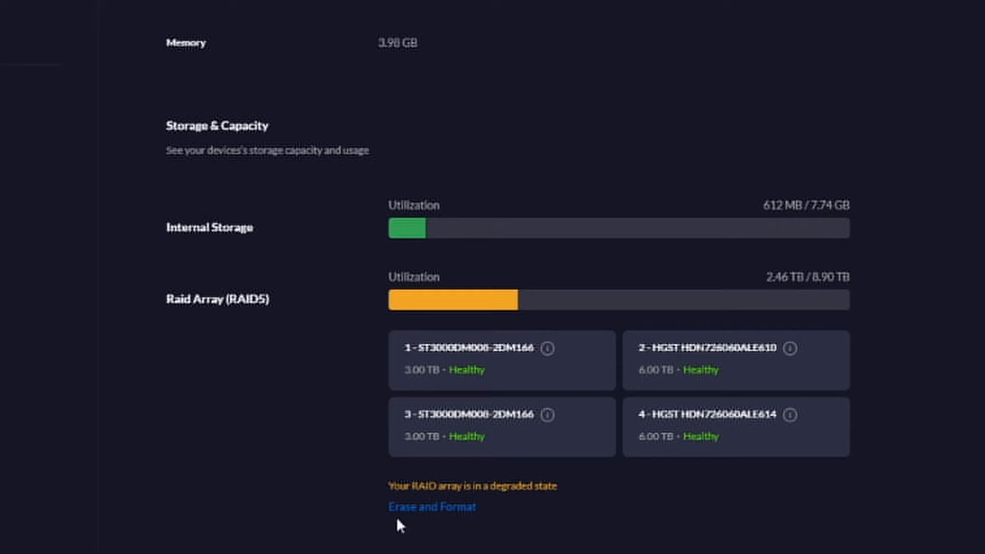
pyautogui.moveTo(505, 504)
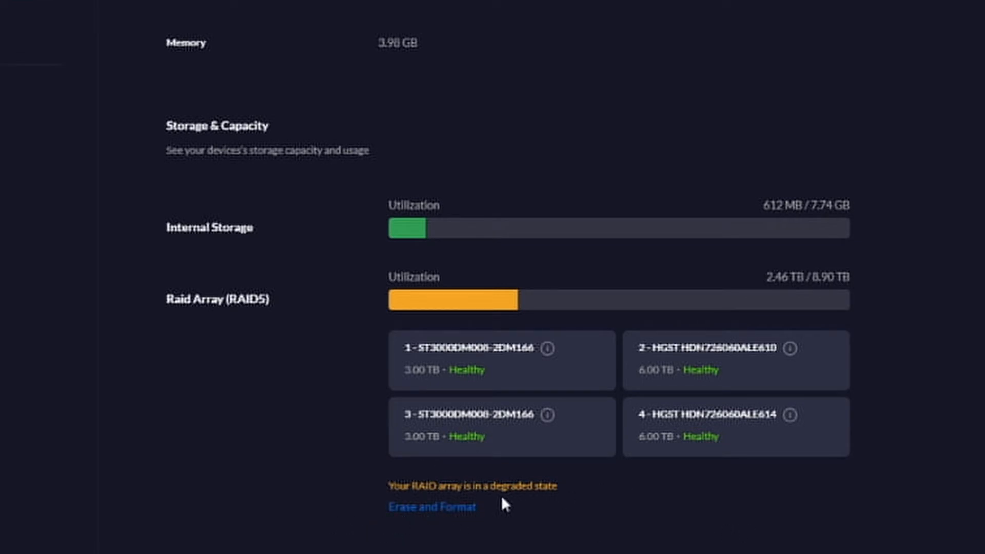
pyautogui.moveTo(644, 512)
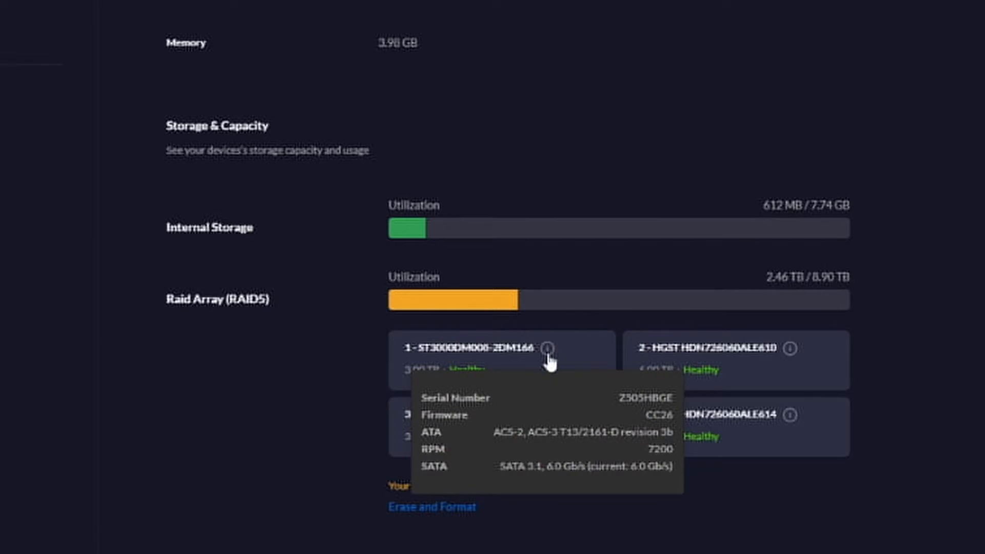
pyautogui.moveTo(807, 373)
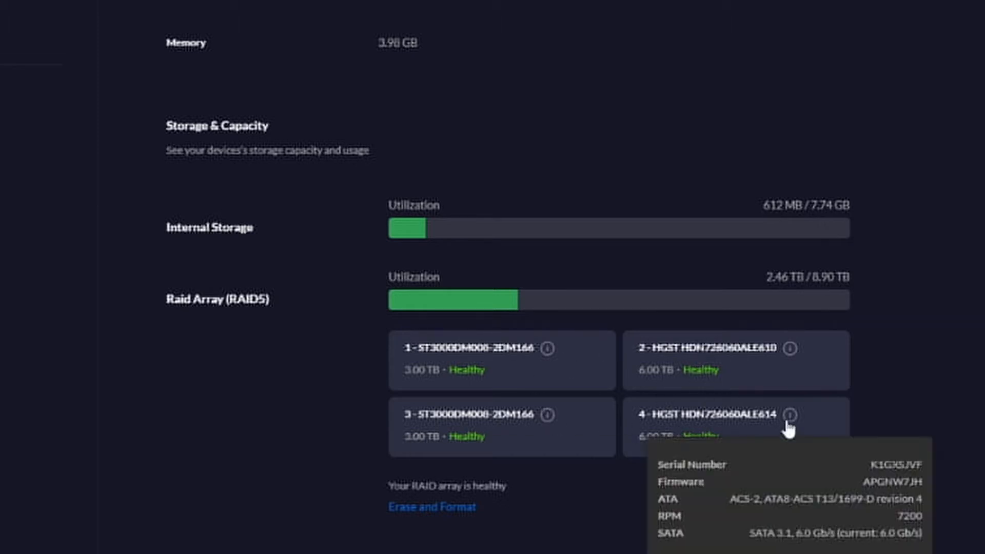
pyautogui.moveTo(617, 396)
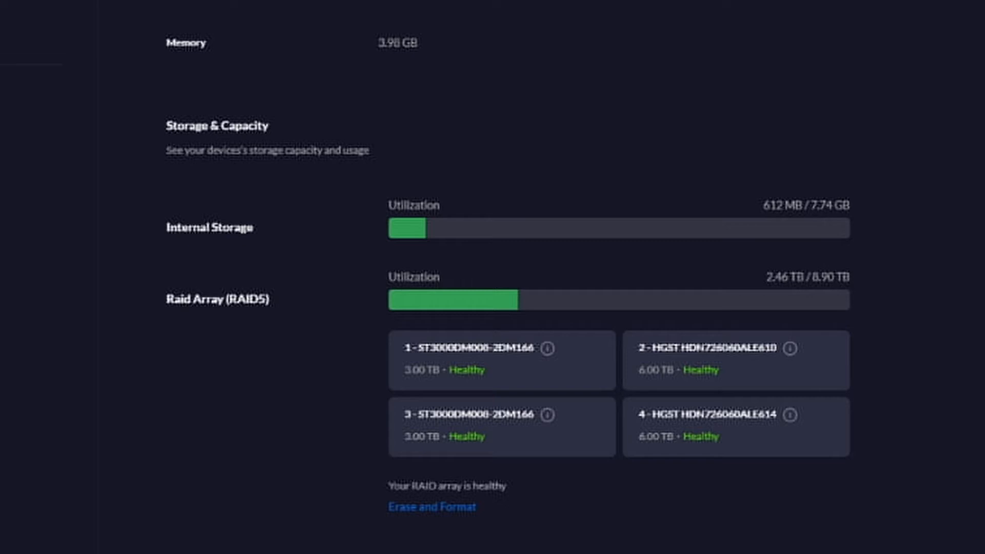
pyautogui.moveTo(557, 479)
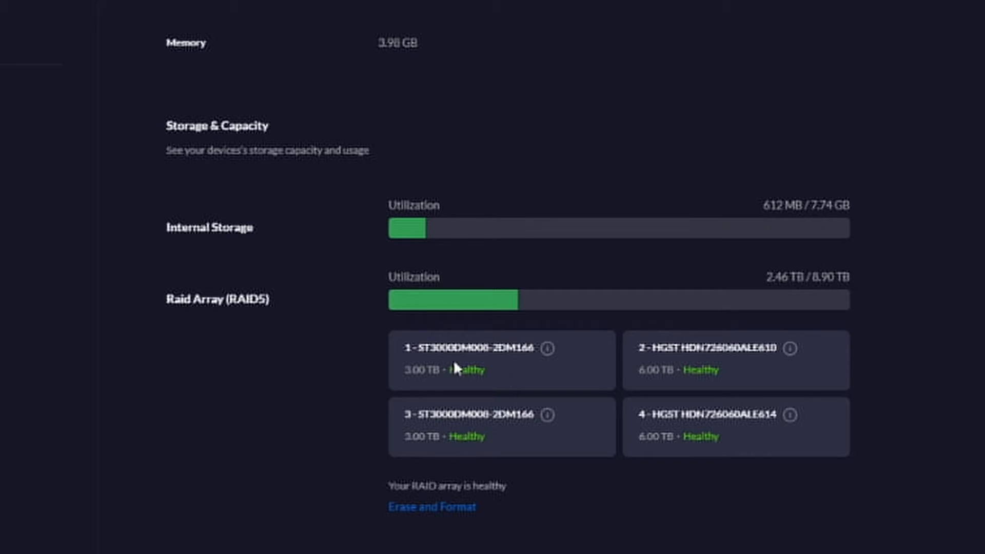
pyautogui.moveTo(438, 440)
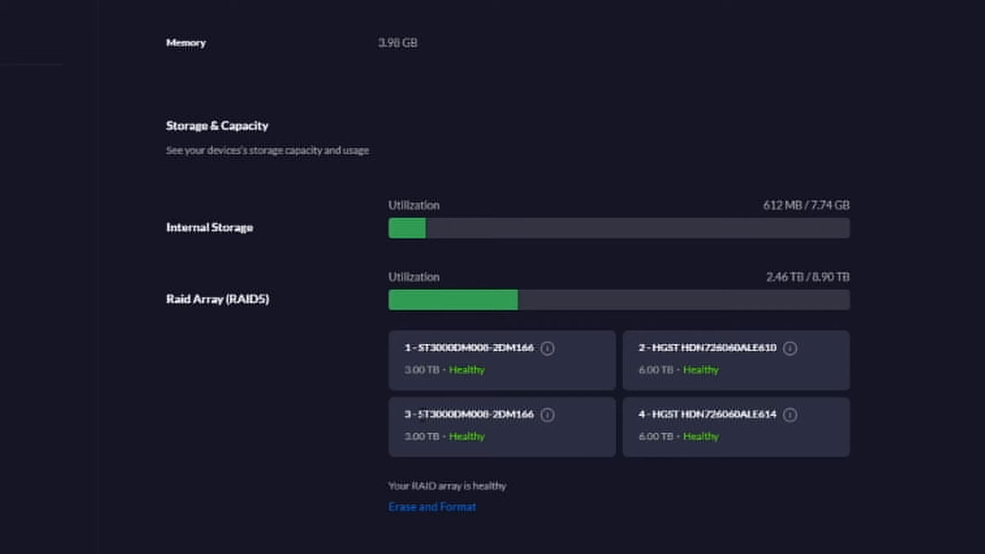
pyautogui.doubleClick(452, 413)
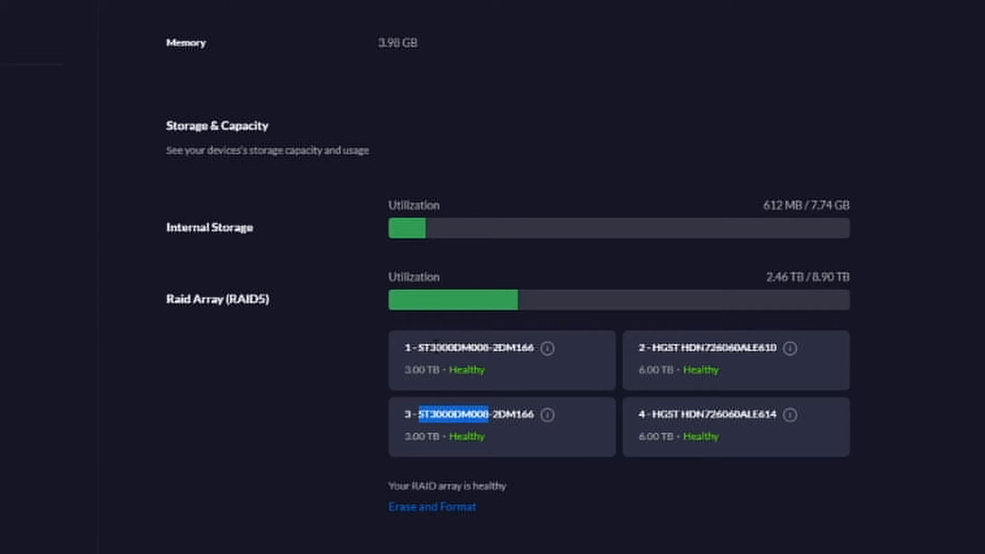
pyautogui.click(471, 347)
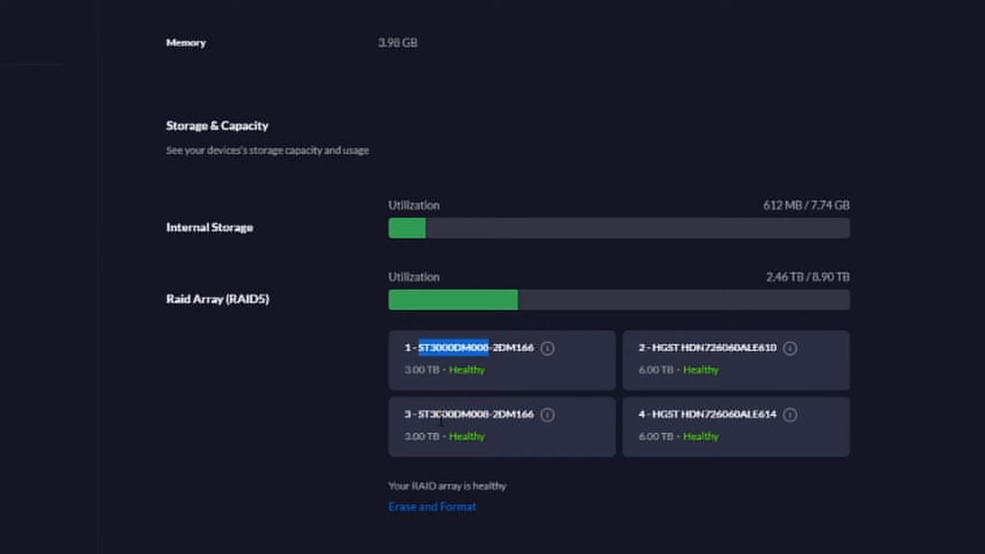
pyautogui.doubleClick(456, 414)
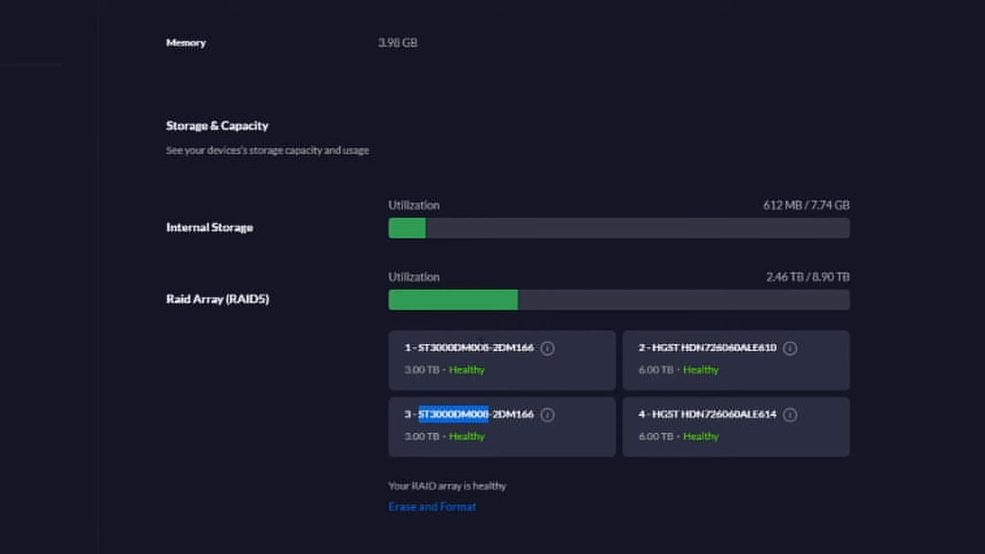
pyautogui.moveTo(499, 363)
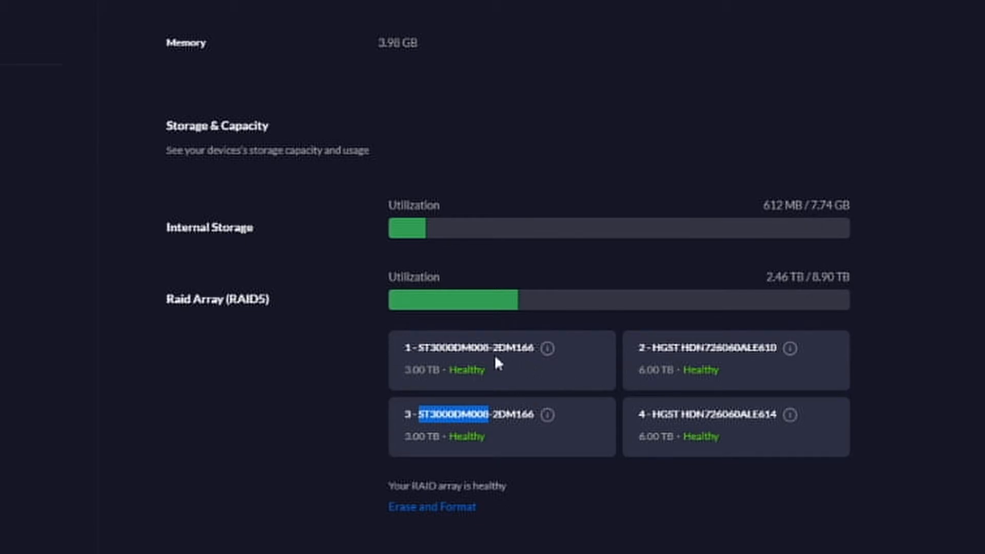
pyautogui.moveTo(577, 369)
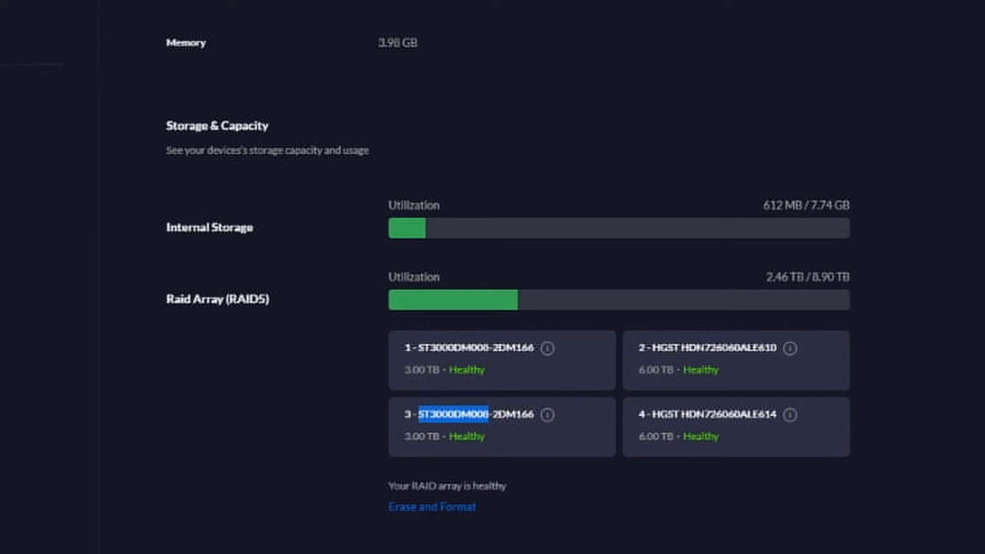
pyautogui.moveTo(527, 397)
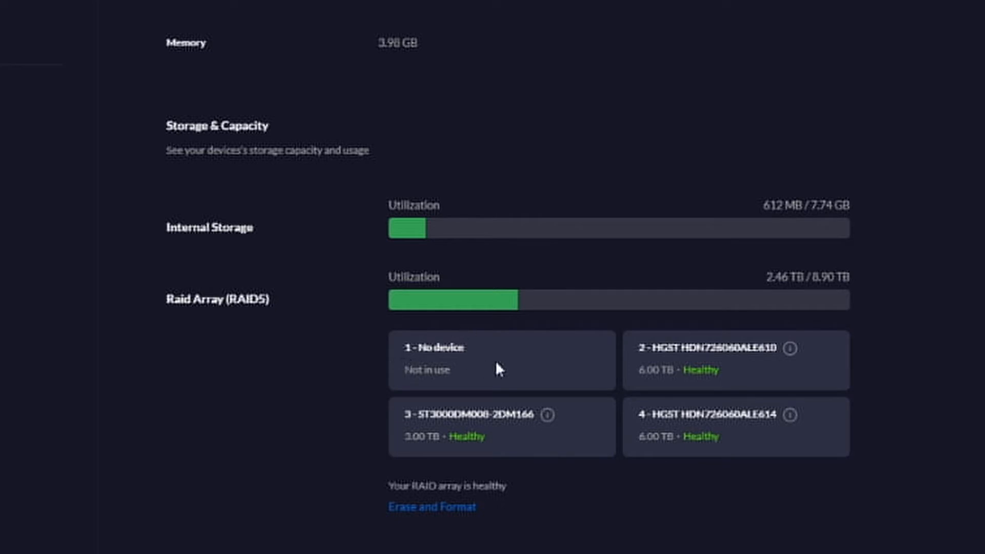
pyautogui.moveTo(474, 370)
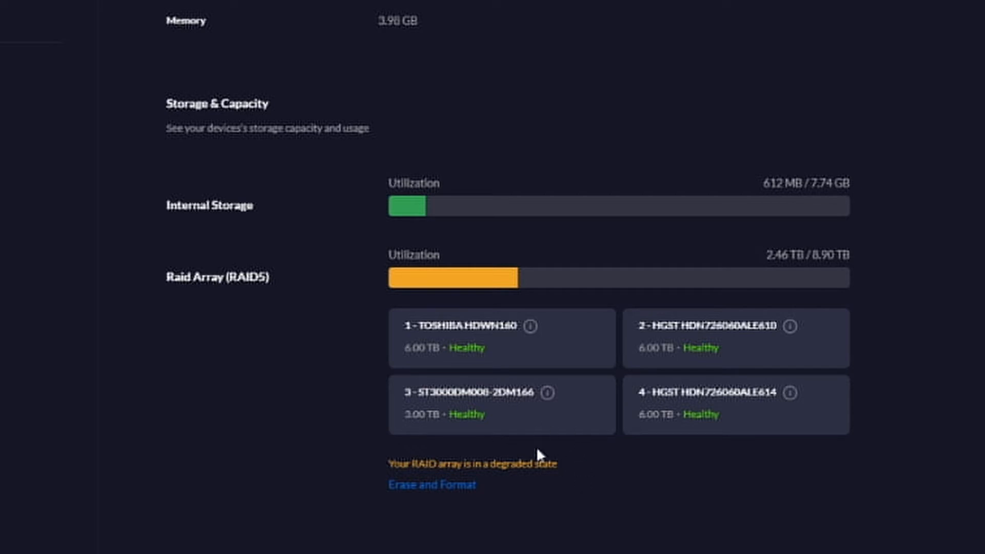
pyautogui.moveTo(457, 369)
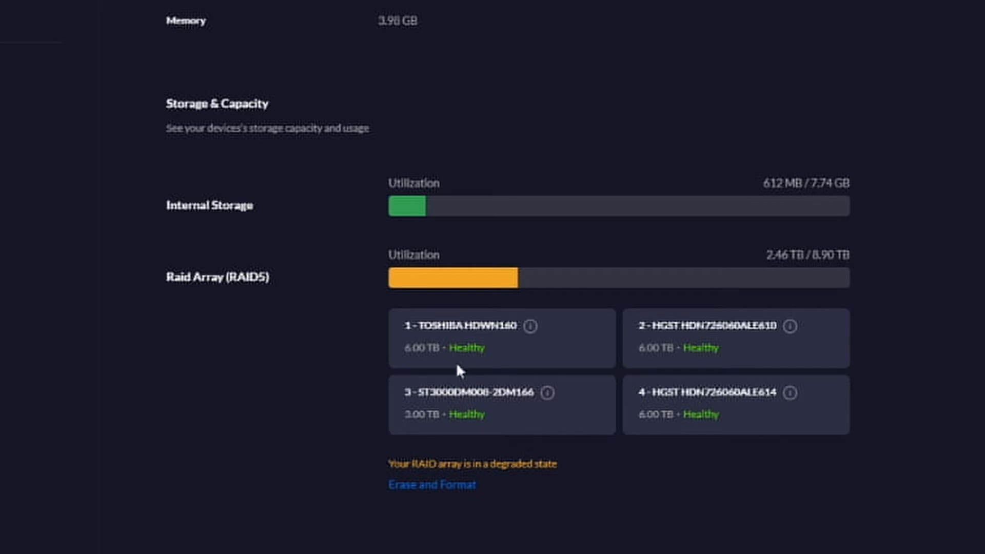
pyautogui.moveTo(457, 428)
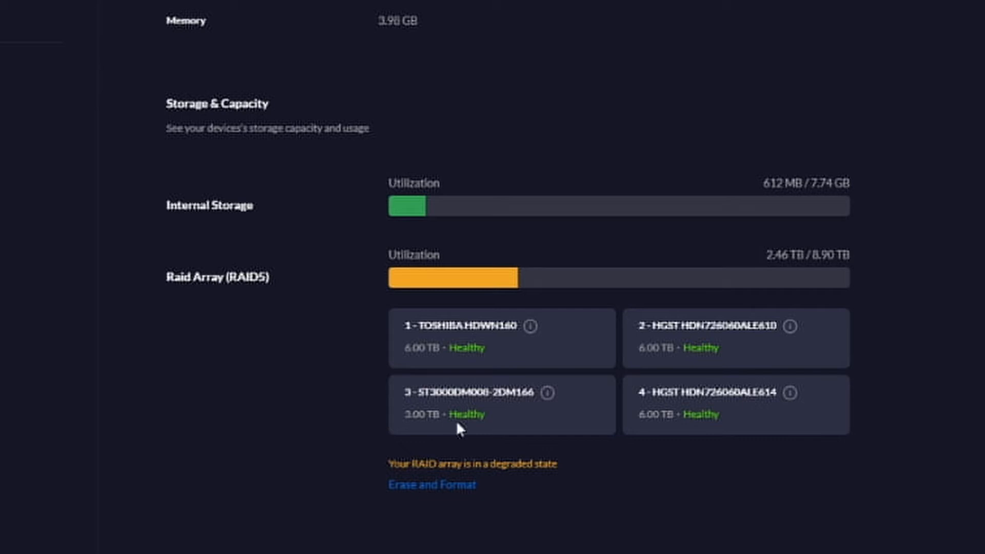
pyautogui.moveTo(448, 276)
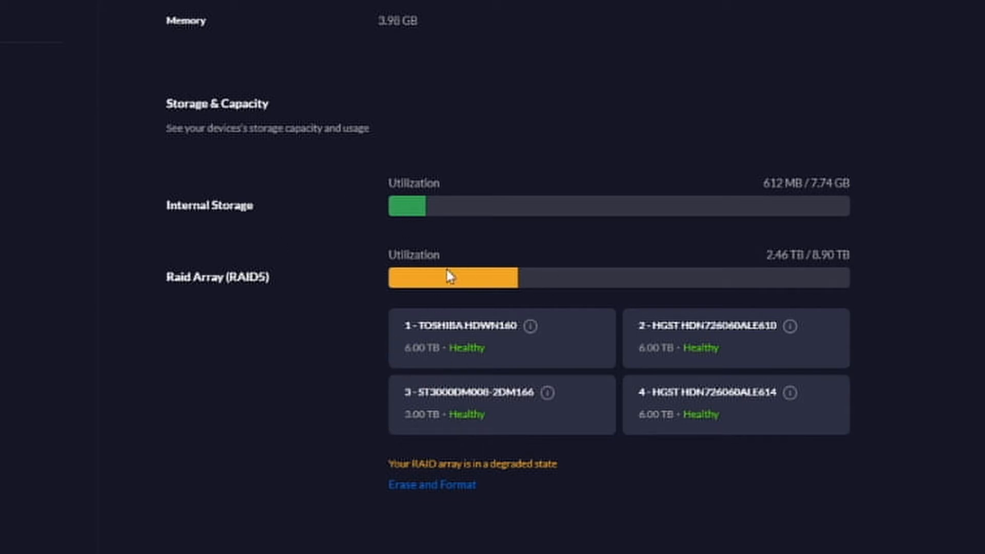
pyautogui.moveTo(601, 366)
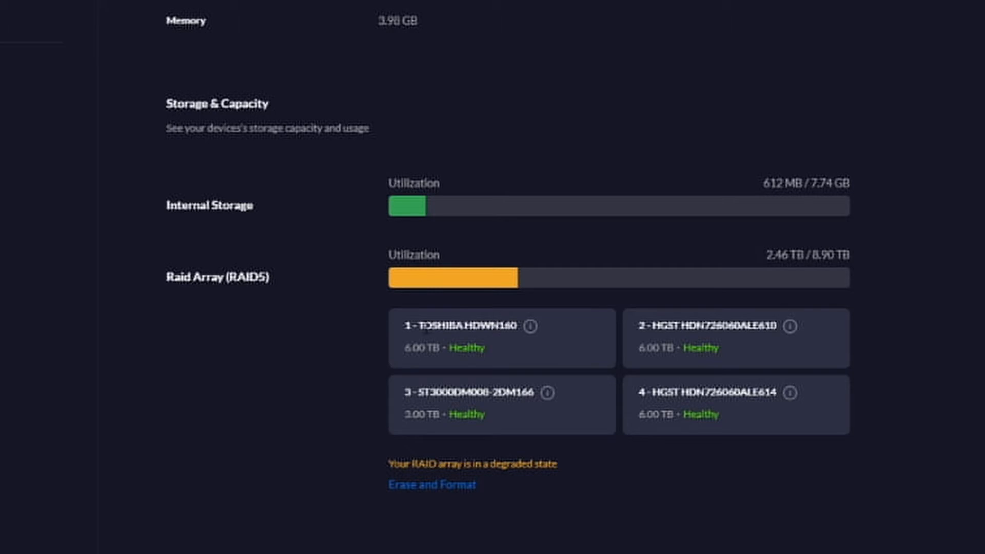
pyautogui.moveTo(468, 278)
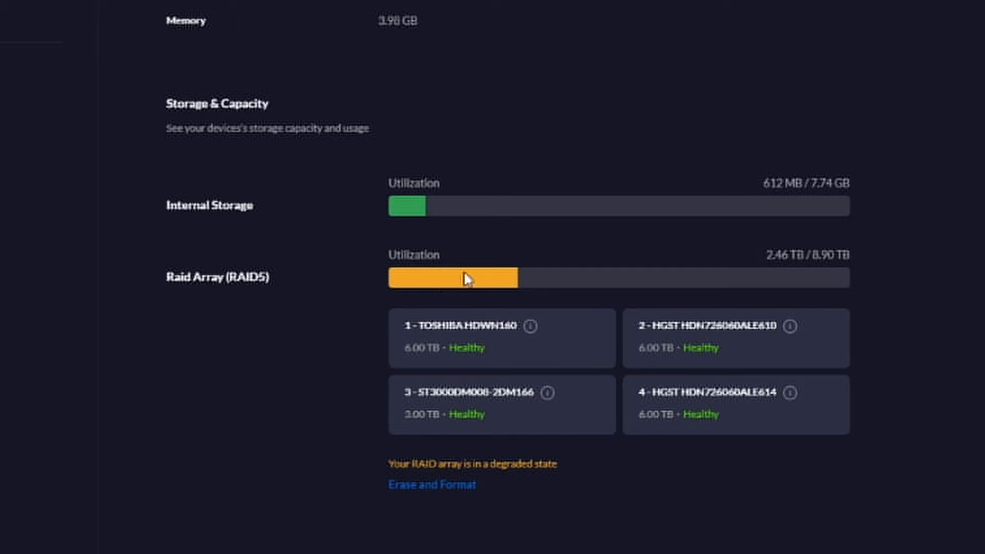
pyautogui.moveTo(734, 278)
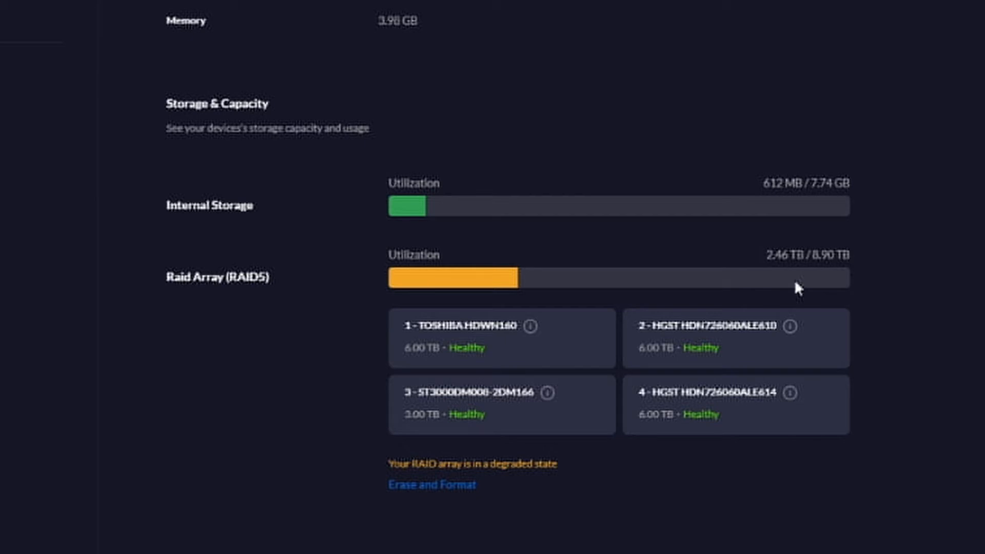
pyautogui.moveTo(778, 304)
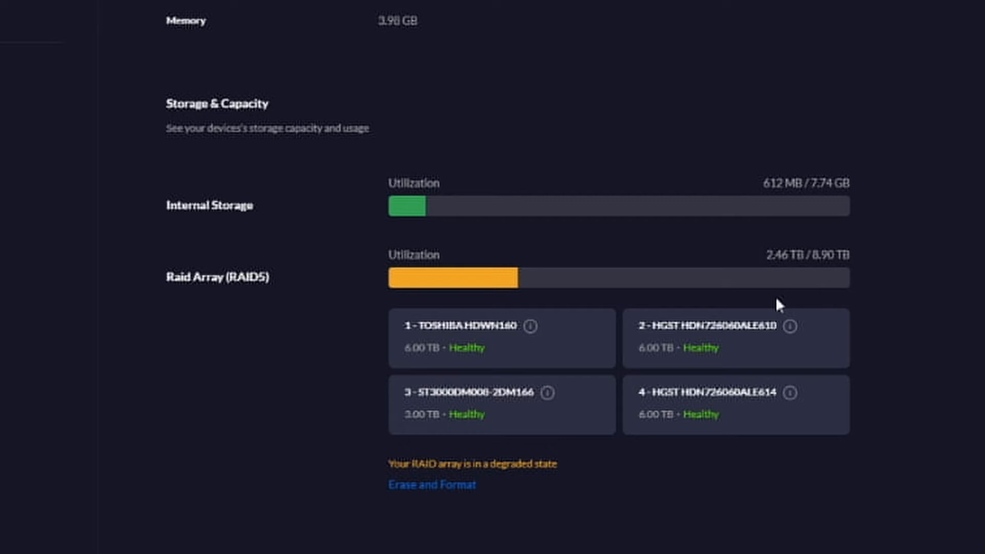
pyautogui.moveTo(516, 353)
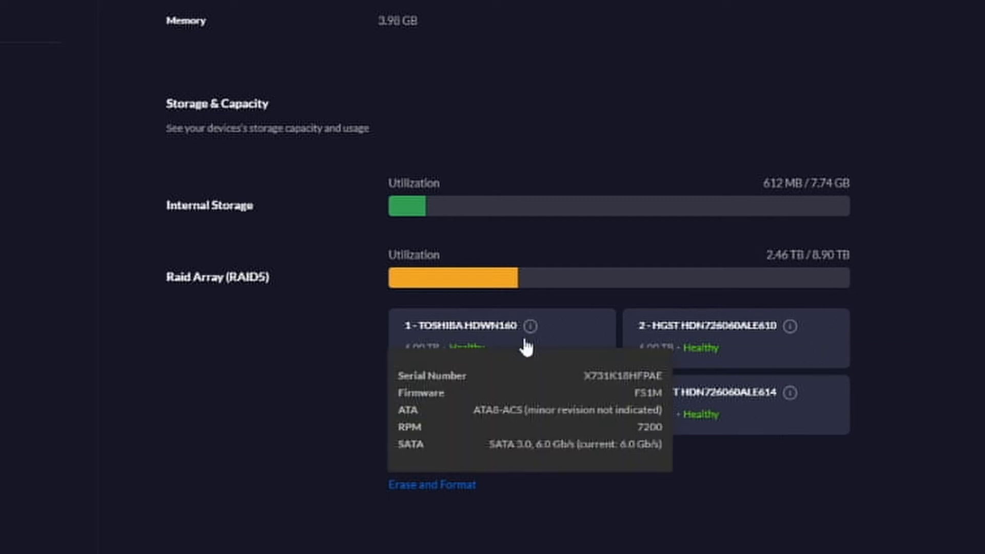
pyautogui.moveTo(914, 359)
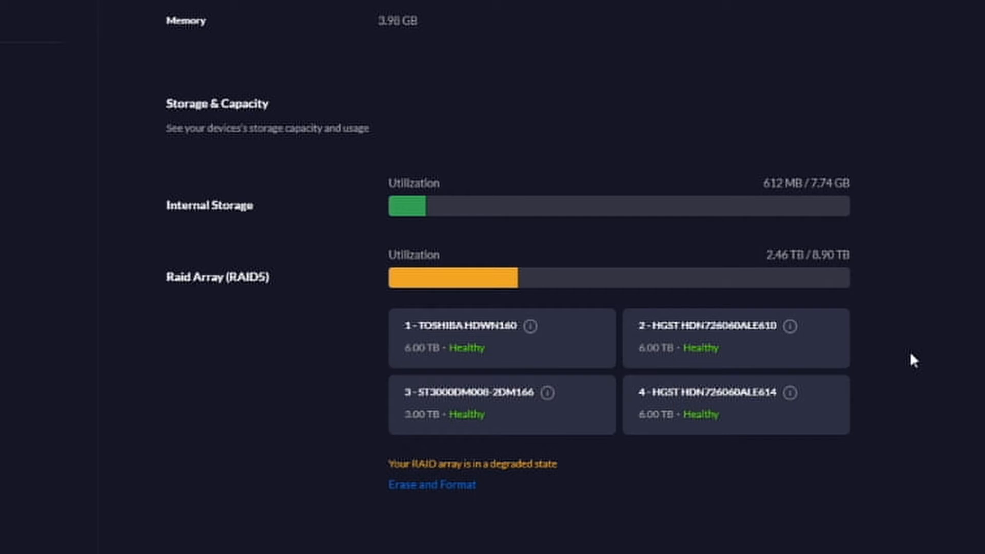
pyautogui.moveTo(880, 366)
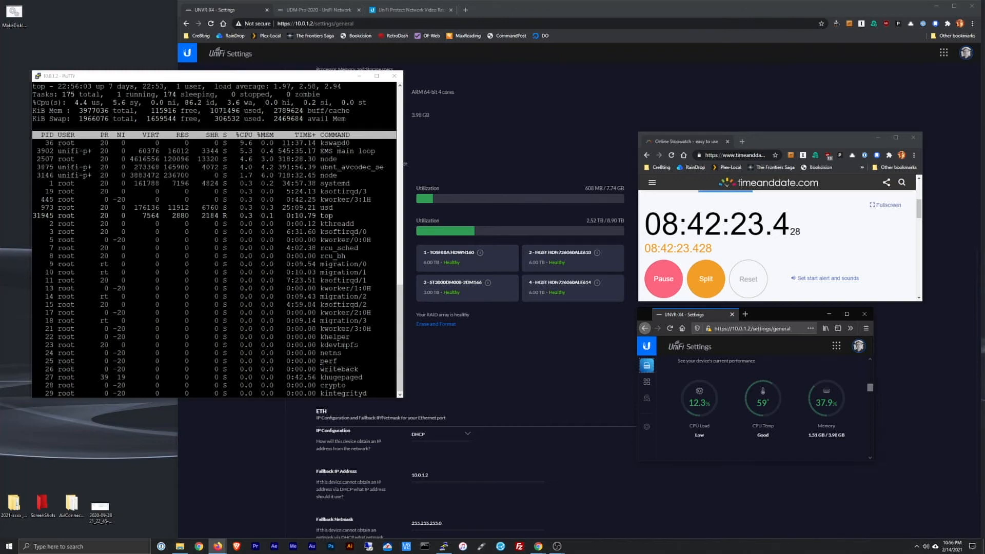
# Step: Bring up the PuTTY SSH session showing the live top process listing
pyautogui.click(377, 75)
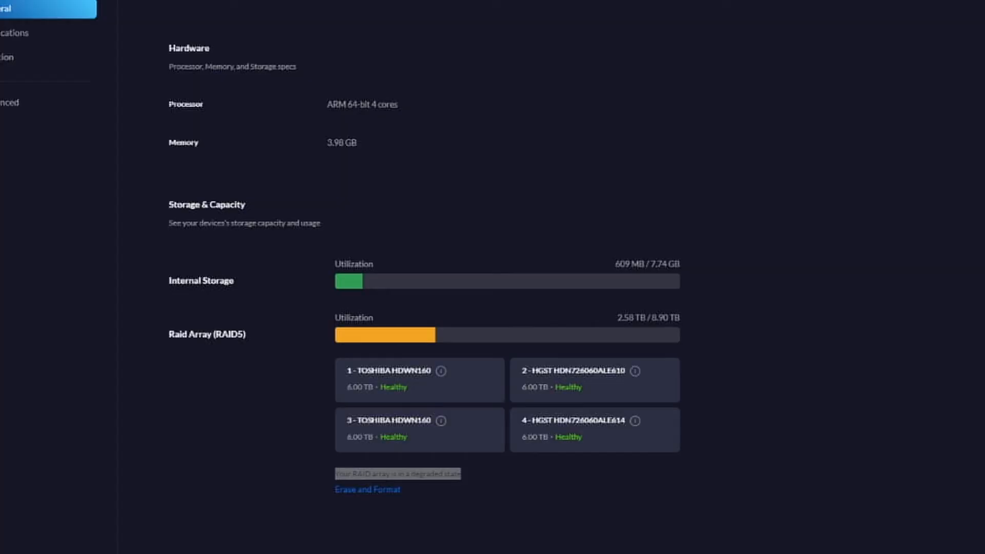
pyautogui.moveTo(482, 381)
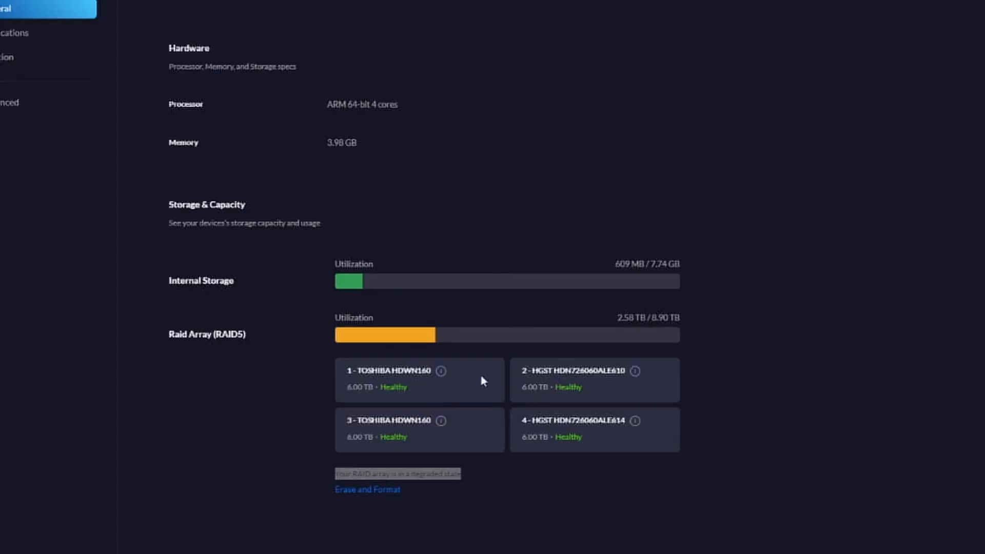
pyautogui.moveTo(522, 382)
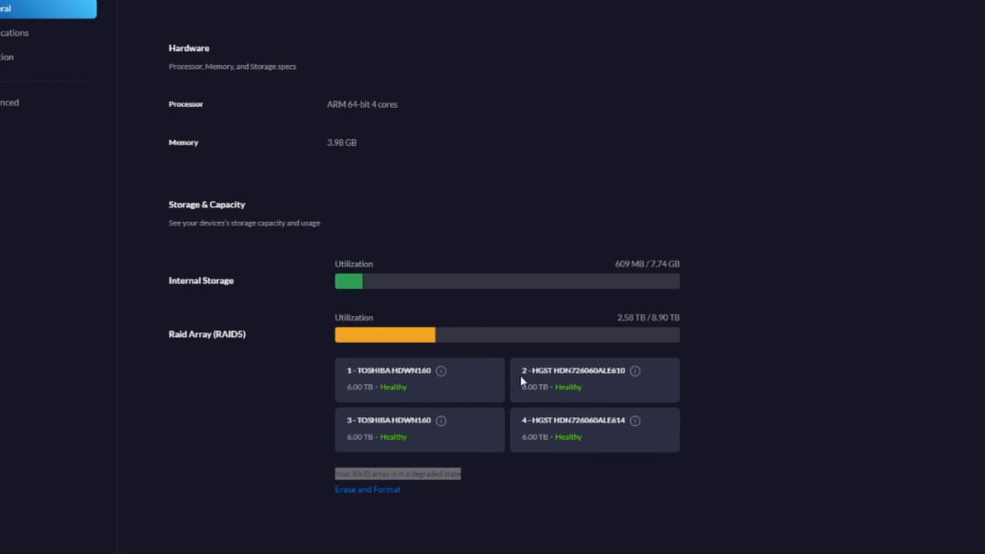
pyautogui.moveTo(645, 408)
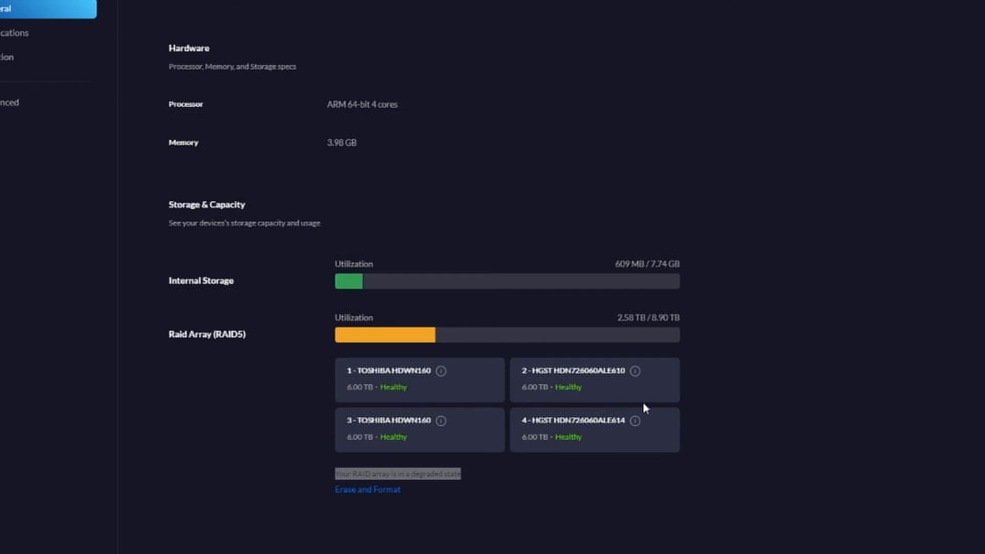
pyautogui.moveTo(751, 417)
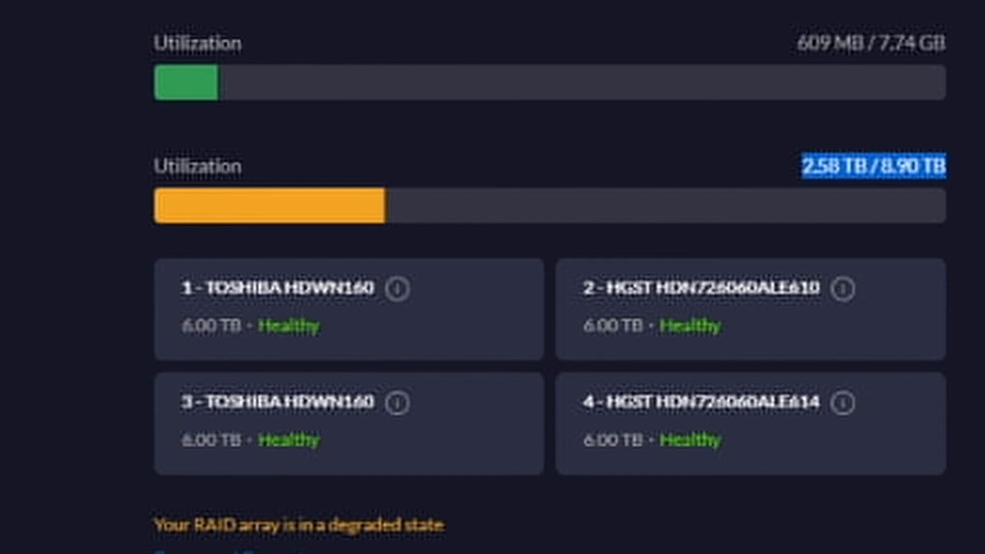
pyautogui.moveTo(716, 474)
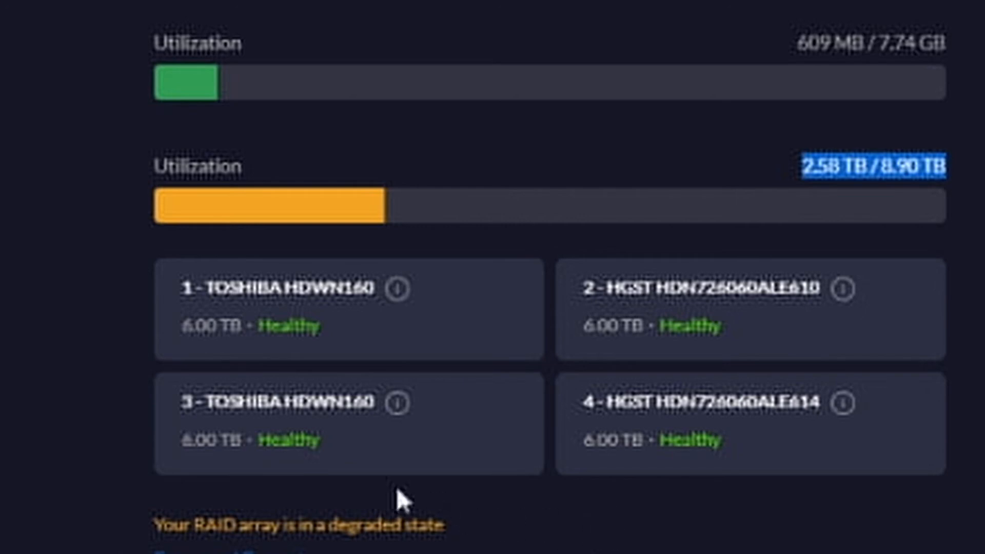
pyautogui.moveTo(155, 537)
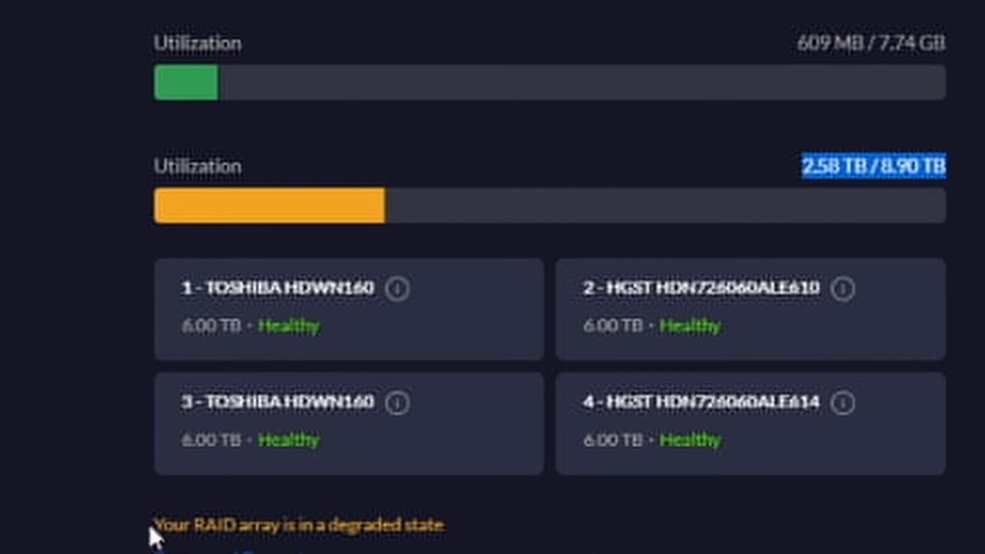
pyautogui.moveTo(498, 543)
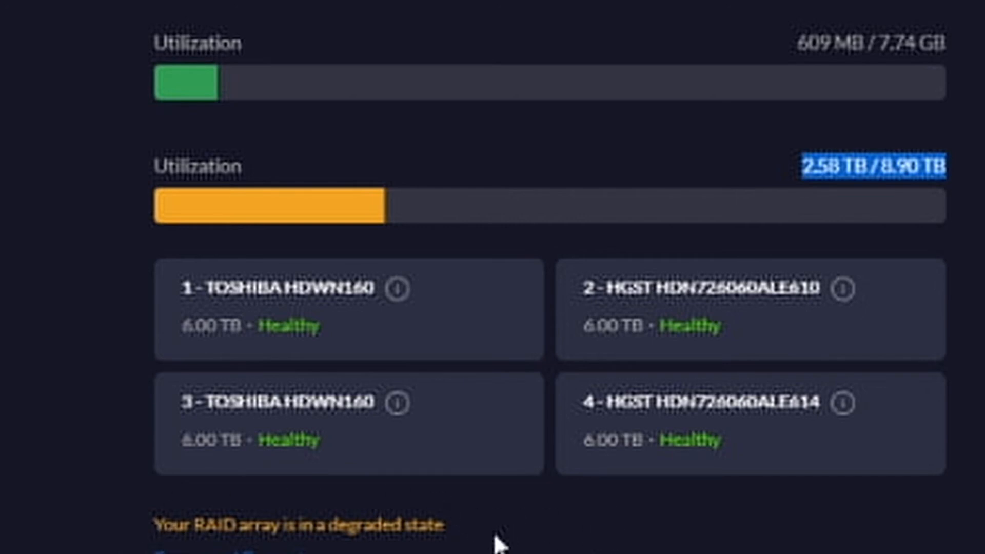
pyautogui.moveTo(480, 544)
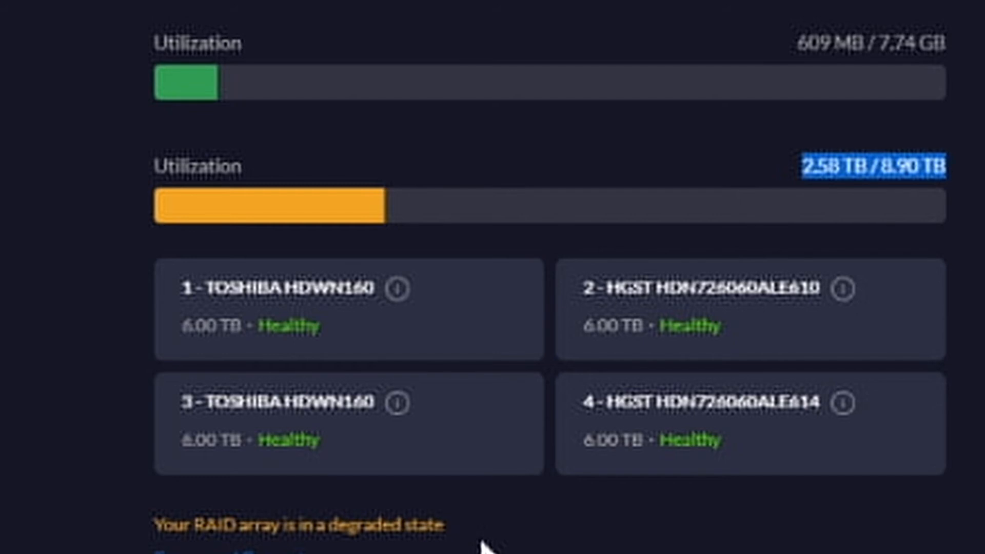
pyautogui.moveTo(486, 541)
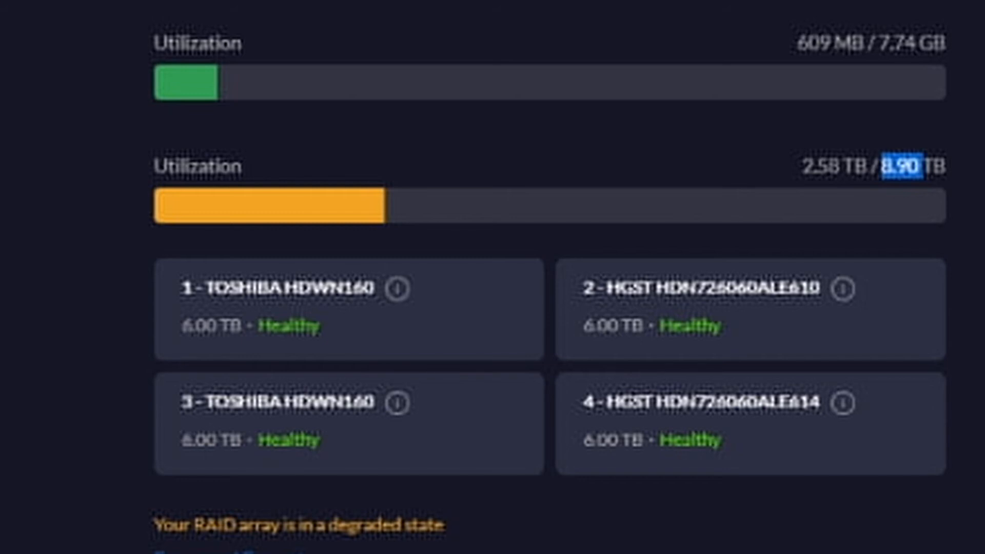
pyautogui.moveTo(372, 468)
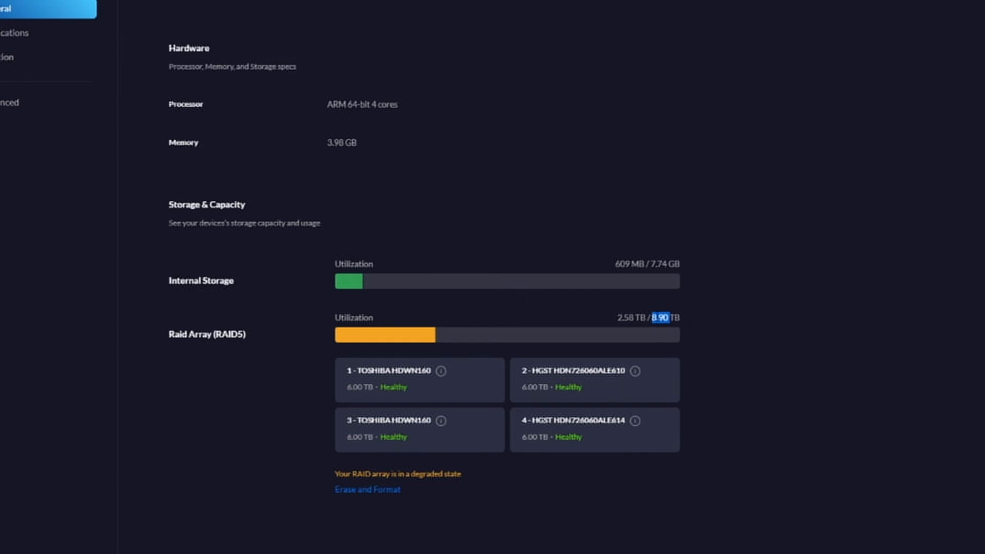
pyautogui.moveTo(744, 522)
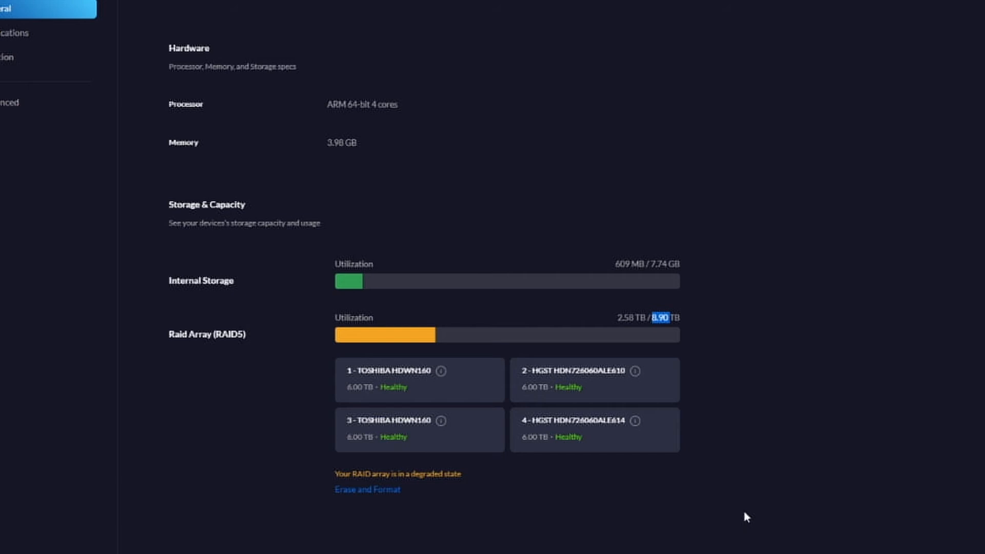
pyautogui.moveTo(747, 514)
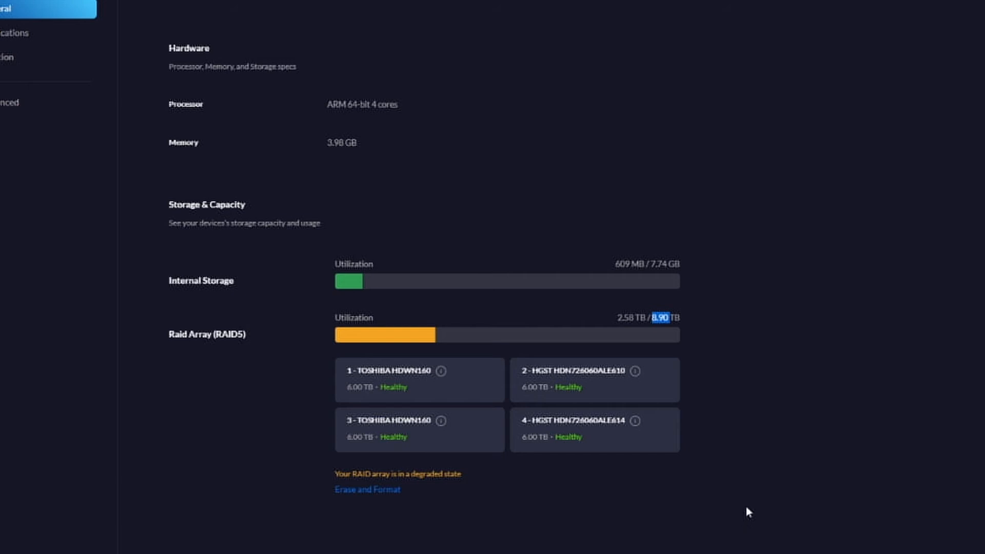
pyautogui.moveTo(588, 546)
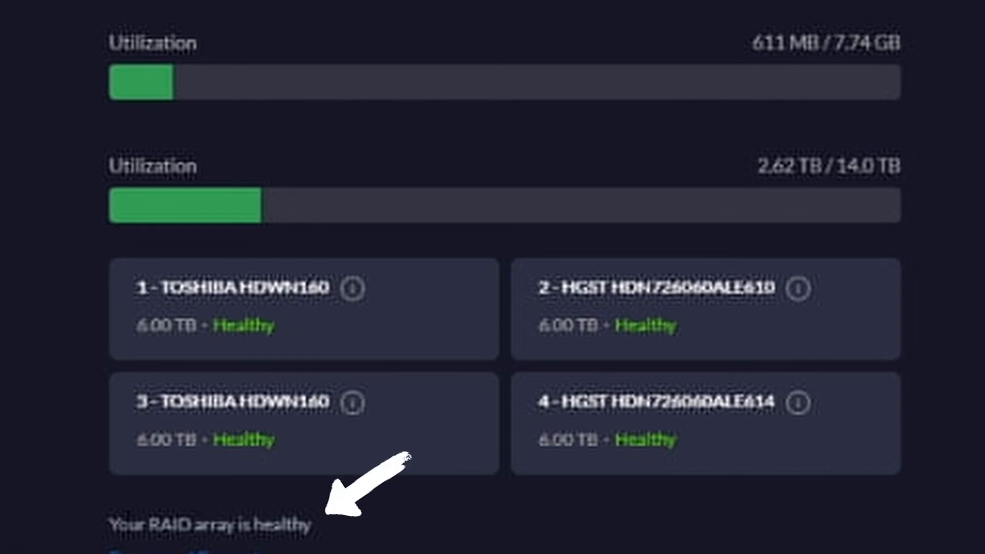
pyautogui.moveTo(85, 145)
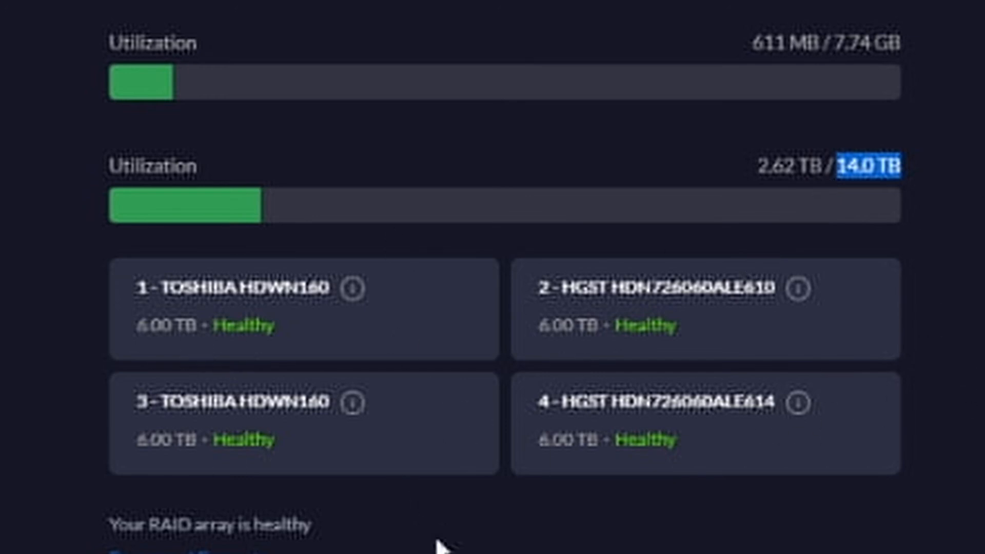
pyautogui.moveTo(443, 552)
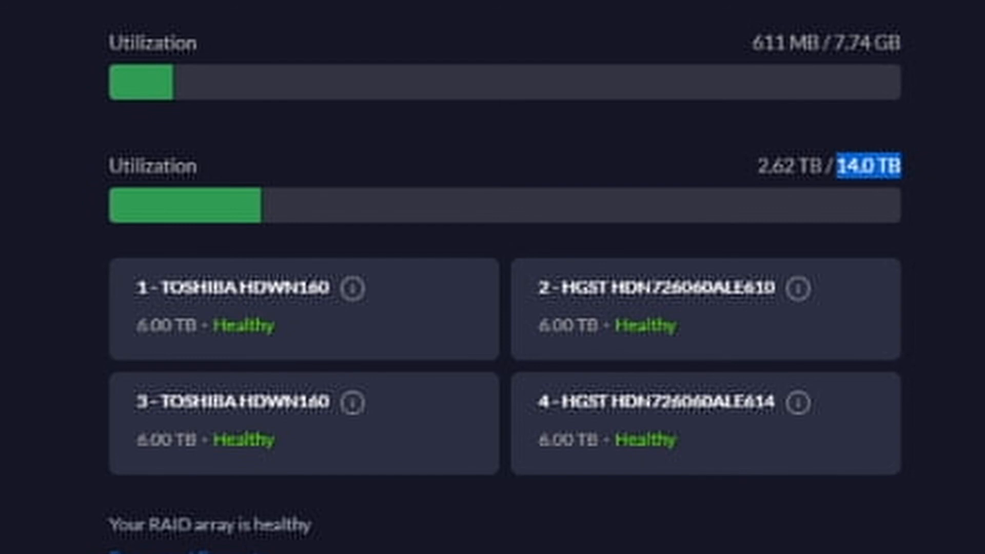
pyautogui.moveTo(198, 252)
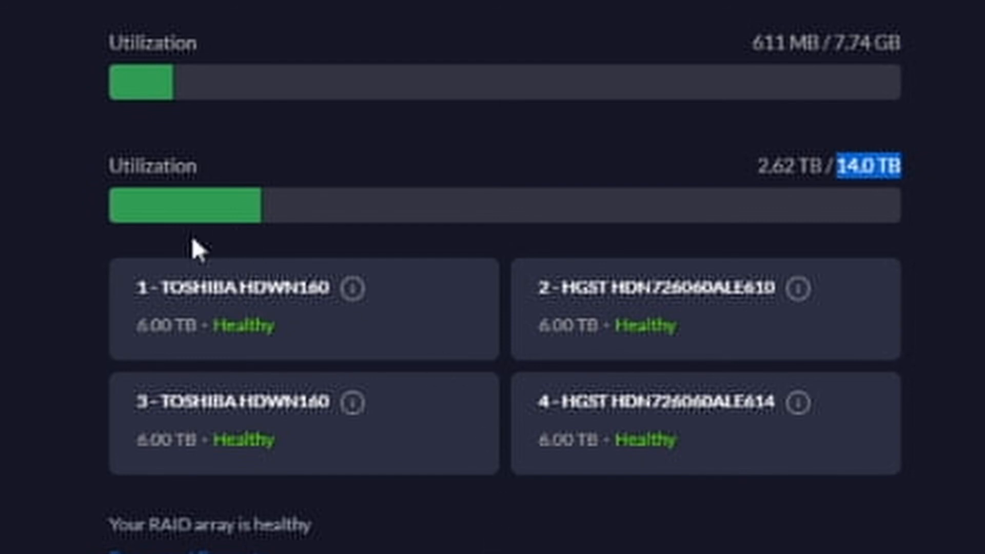
pyautogui.moveTo(524, 296)
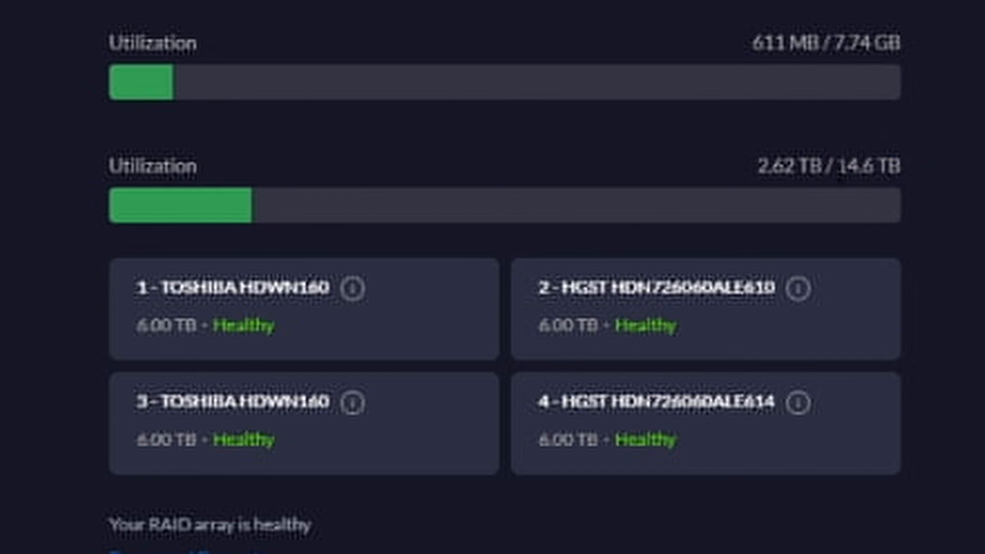
# Step: Highlight the RAID array's total capacity figure as it reaches 15.2 TB
pyautogui.doubleClick(873, 166)
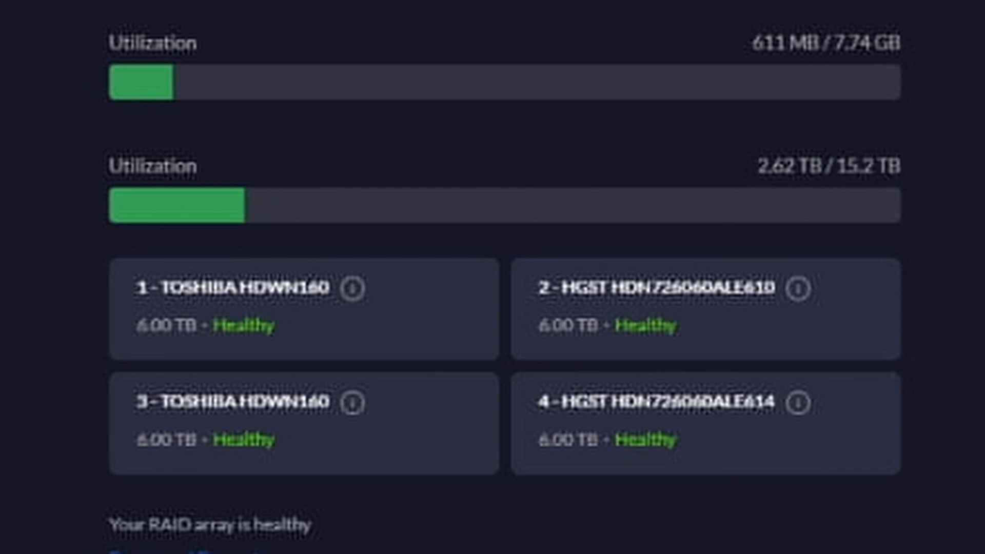
pyautogui.moveTo(878, 263)
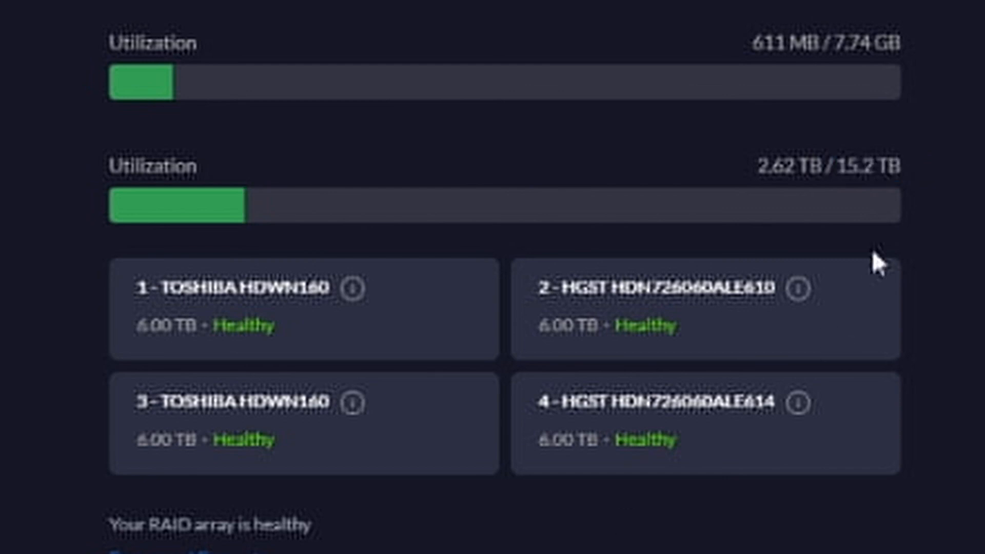
pyautogui.doubleClick(861, 167)
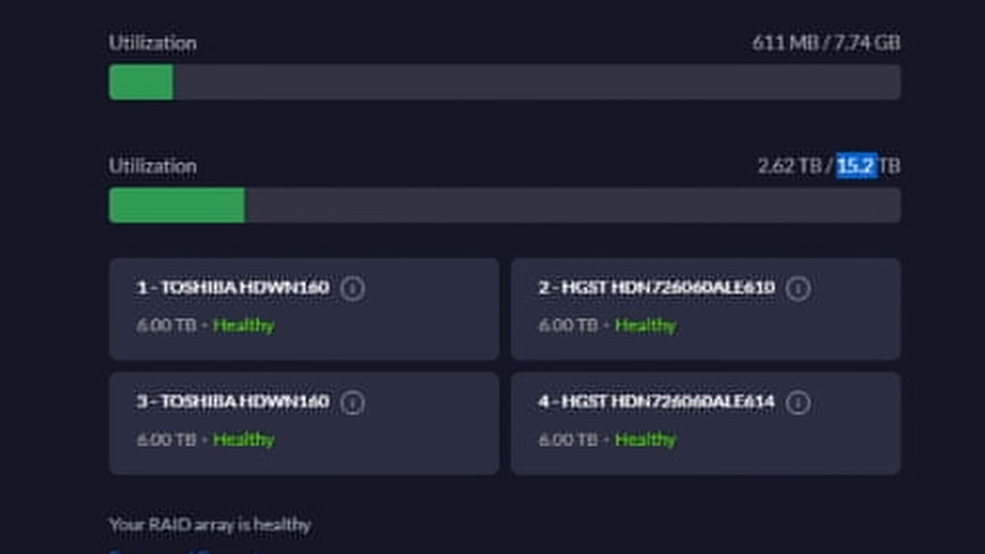